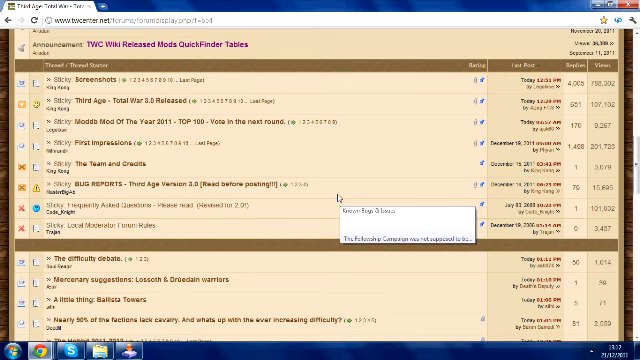
mouse_move(333, 184)
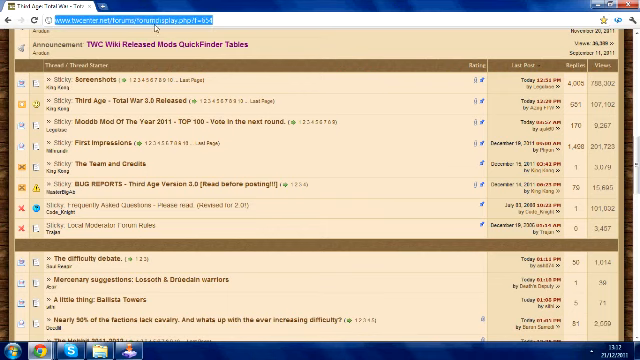
mouse_move(155, 84)
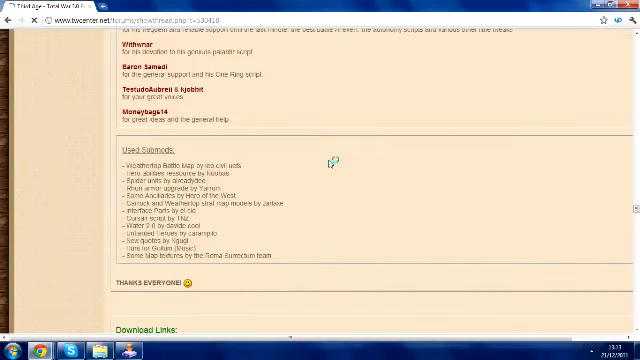
Step: Scroll the Third Age 3.0 thread down to its Download Links section
scroll(down, 3)
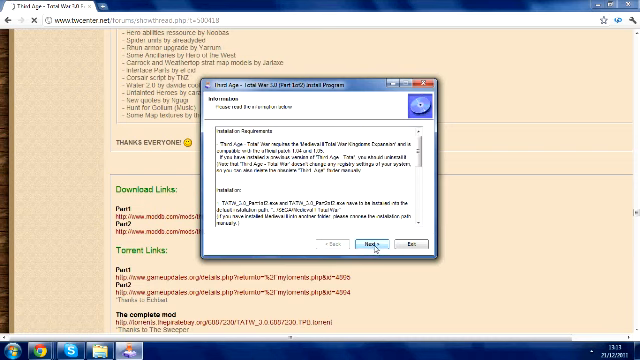
Step: Advance past the installer's requirements Information page with Next
click(374, 244)
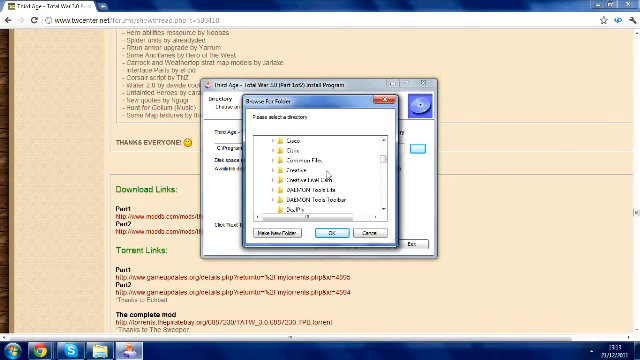
Step: Scroll the folder browser down toward the Medieval II Total War directory
scroll(down, 3)
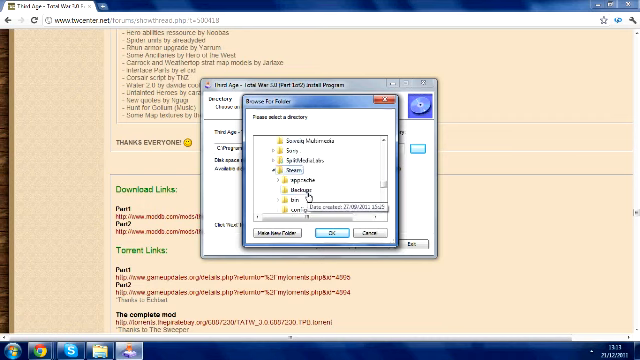
scroll(down, 3)
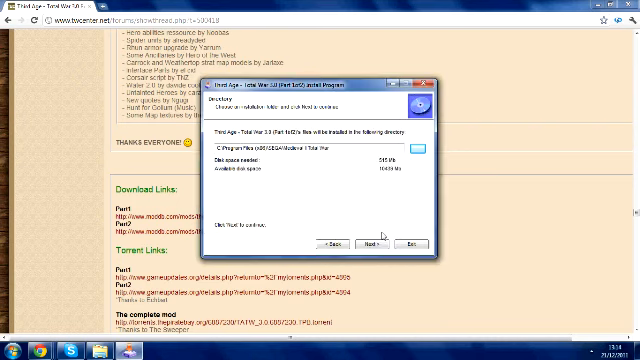
Step: Continue installing into the chosen folder and dismiss the 'did not complete' notice
click(373, 244)
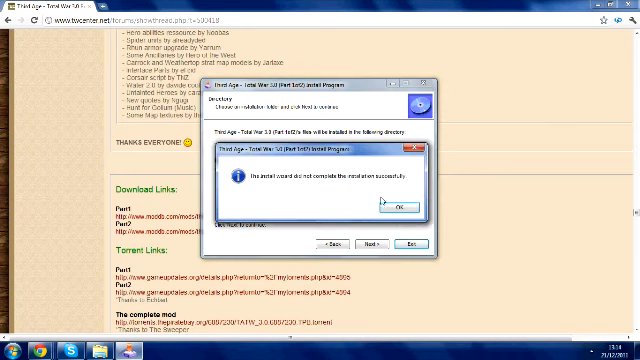
click(398, 205)
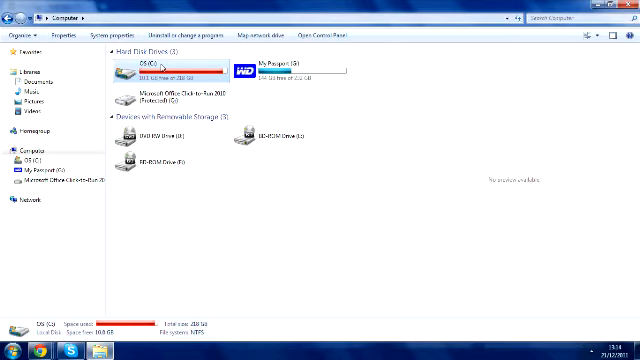
Step: Navigate C: > Program Files (x86) > Steam > common > medieval ii total war > mods
double_click(160, 63)
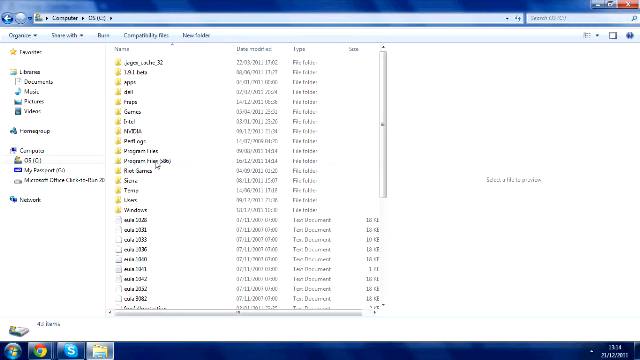
double_click(137, 155)
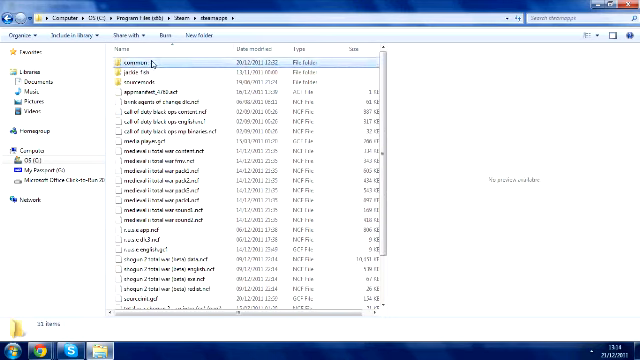
double_click(138, 61)
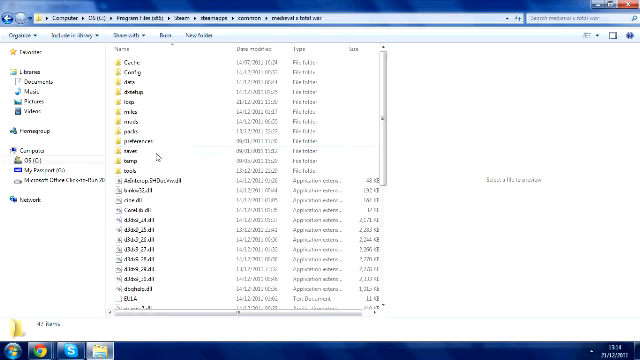
double_click(135, 115)
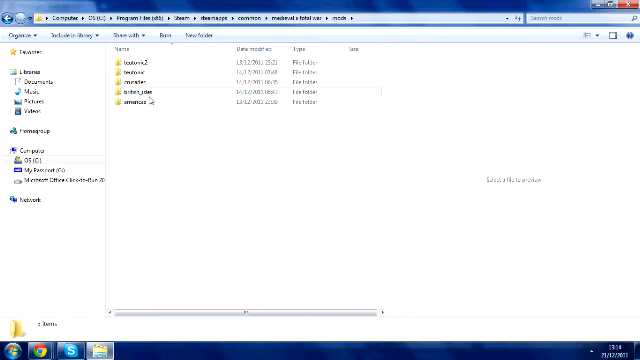
Step: Select the british_isles mod folder and enter rename mode on its name
click(140, 73)
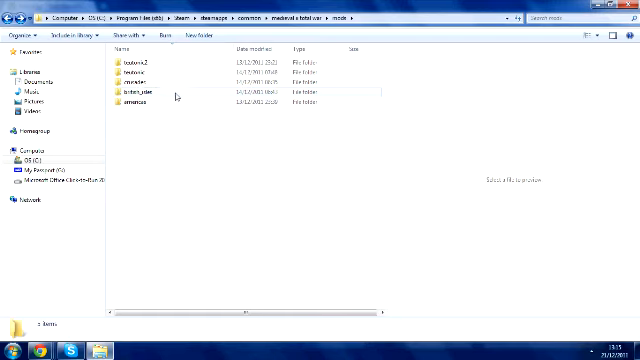
click(145, 90)
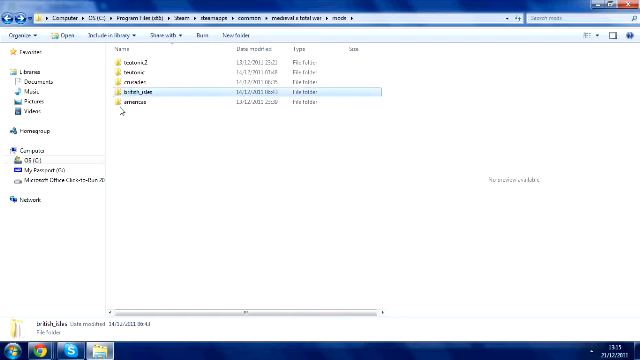
click(200, 34)
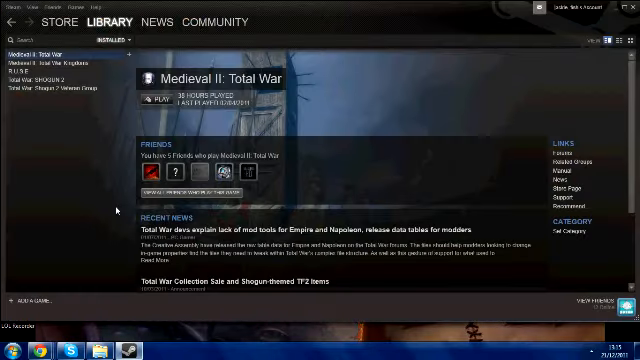
Step: Show the Medieval II: Total War Kingdoms page in the Steam library
click(40, 64)
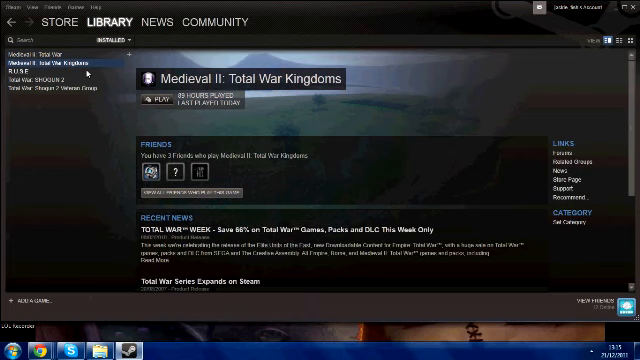